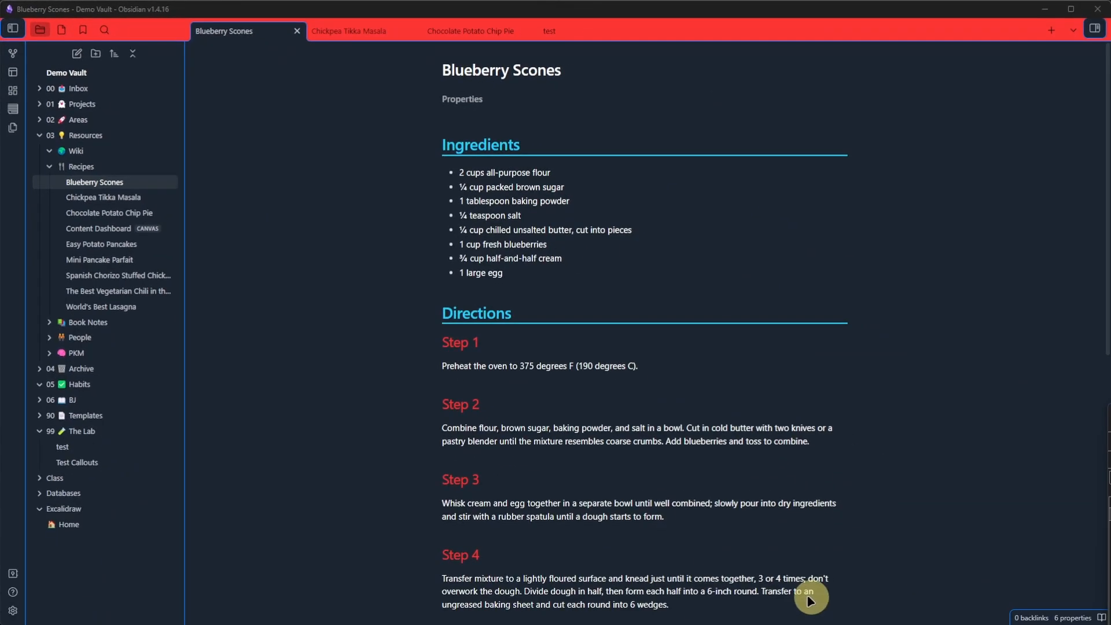
{"action": "mouse_move", "coordinate": [337, 468]}
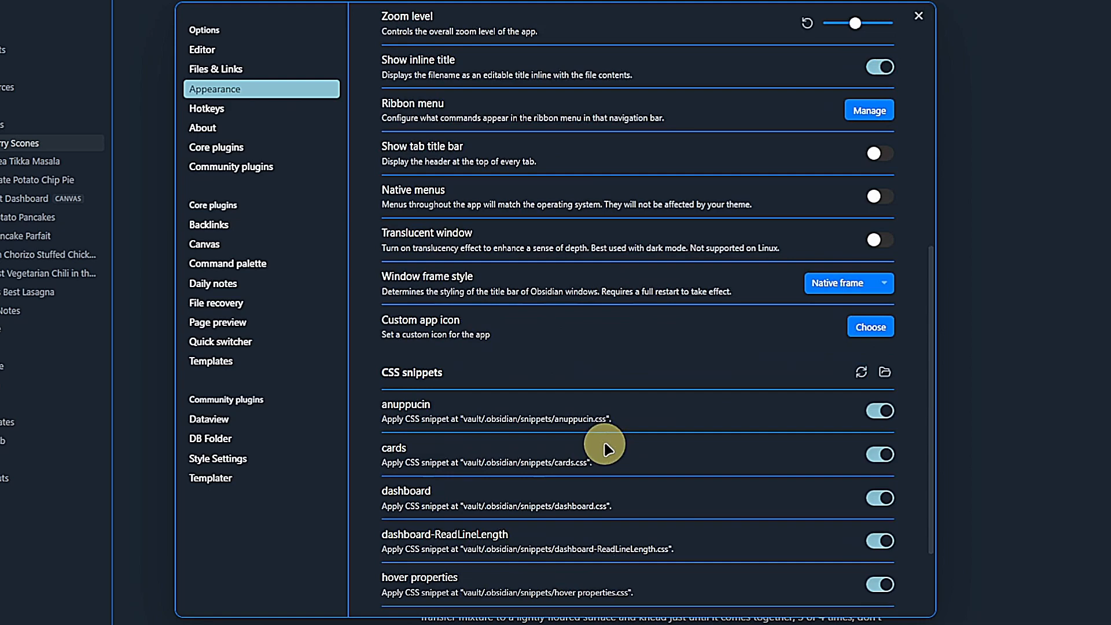
- Scroll the Appearance settings down to the CSS snippets list
{"action": "scroll", "scroll_direction": "down", "scroll_amount": 3}
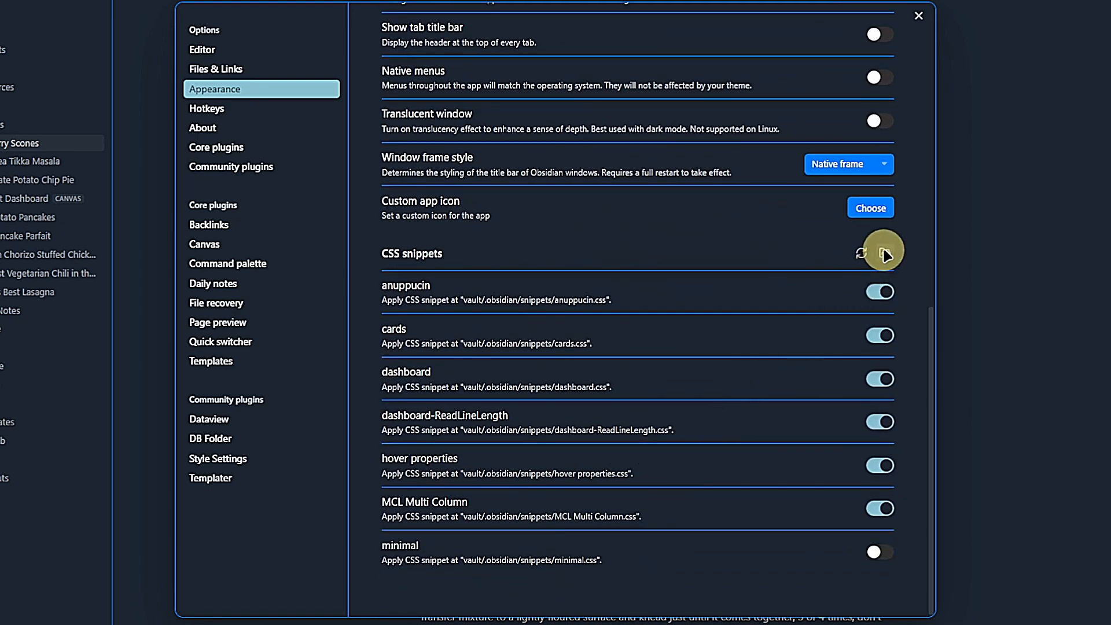
- Create a new empty 'active tab color.css' text file in the vault's snippets folder
{"action": "left_click", "coordinate": [882, 250]}
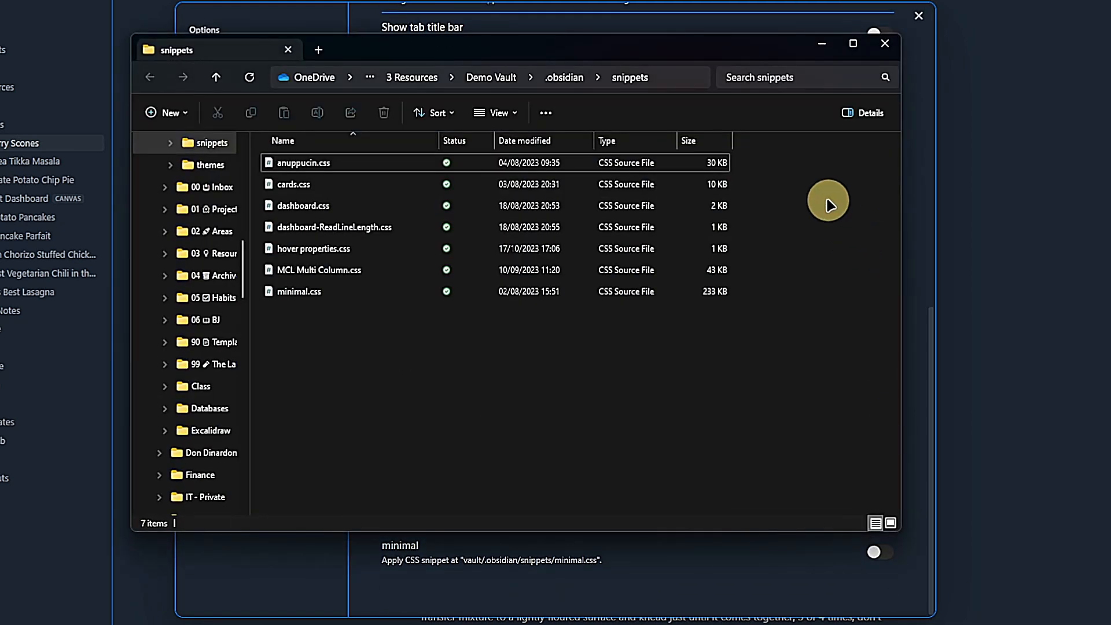
{"action": "right_click", "coordinate": [828, 202]}
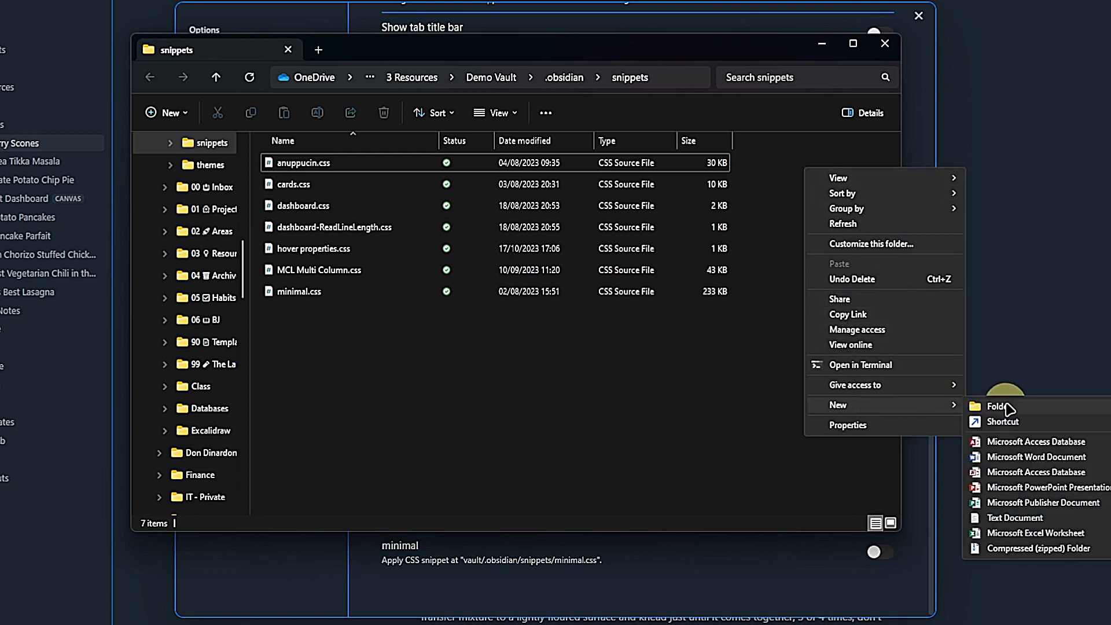
{"action": "left_click", "coordinate": [1015, 517]}
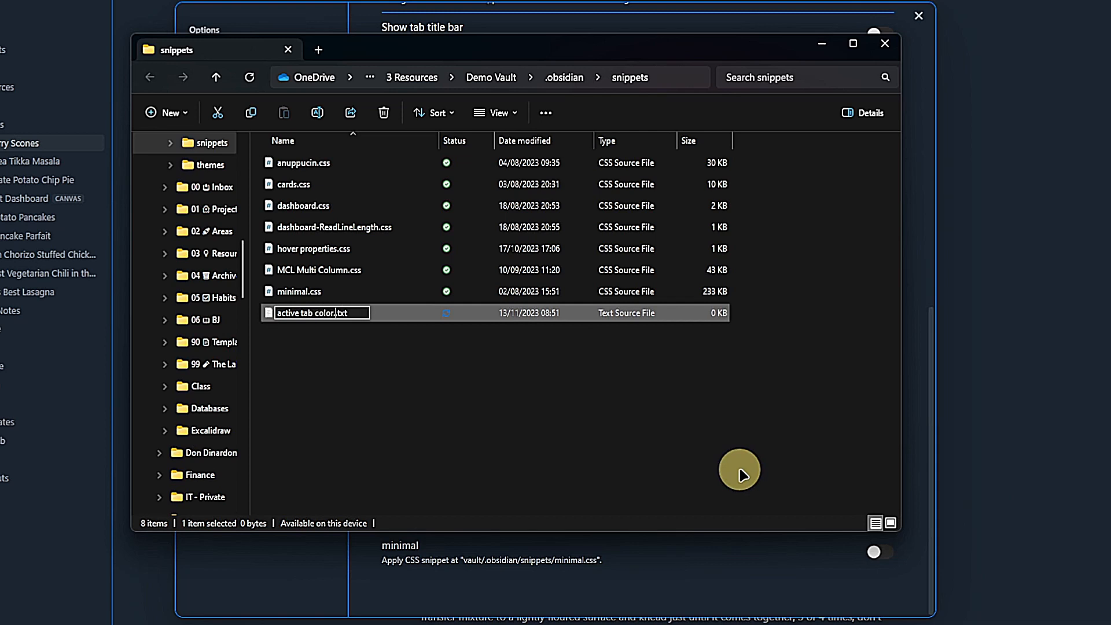
{"action": "type", "text": "css"}
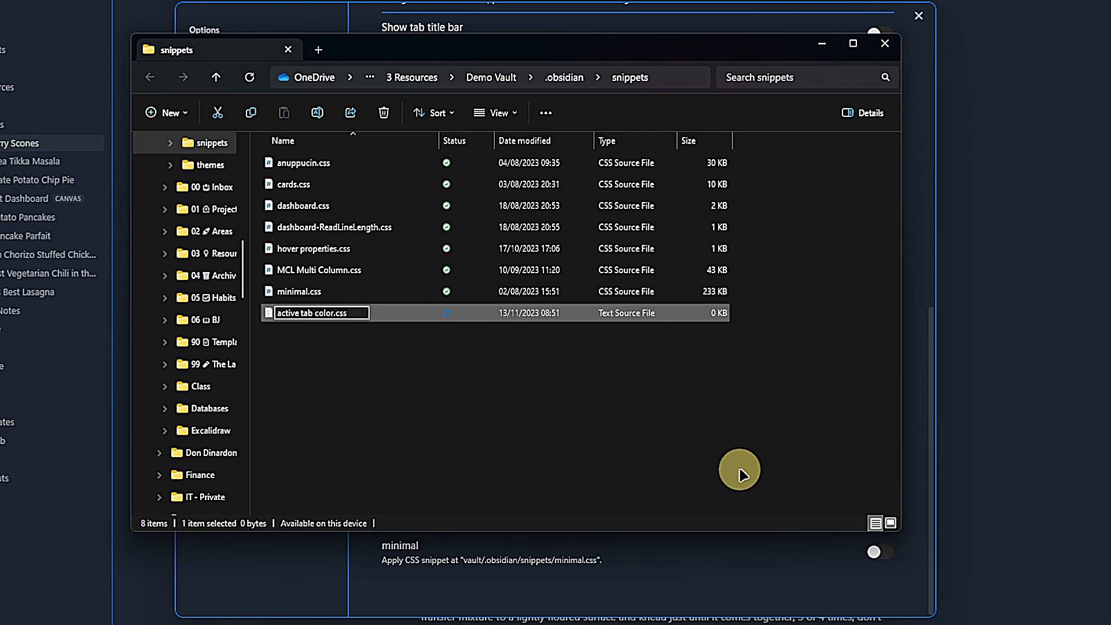
{"action": "key", "text": "Enter"}
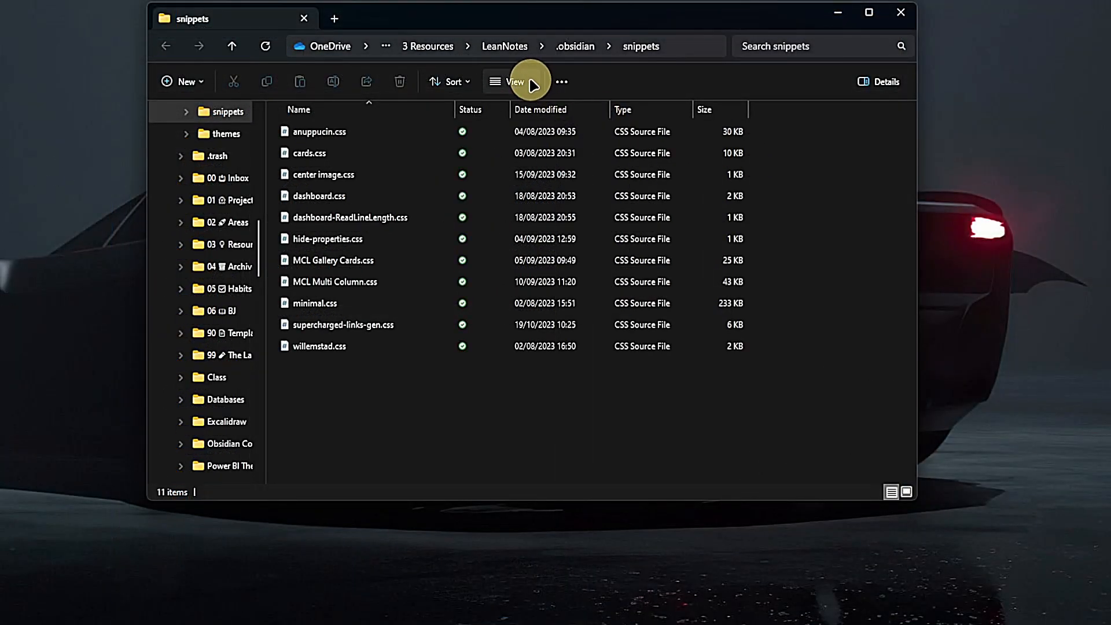
- Reload snippets, enable the active tab color snippet and close Settings
{"action": "left_click", "coordinate": [511, 81]}
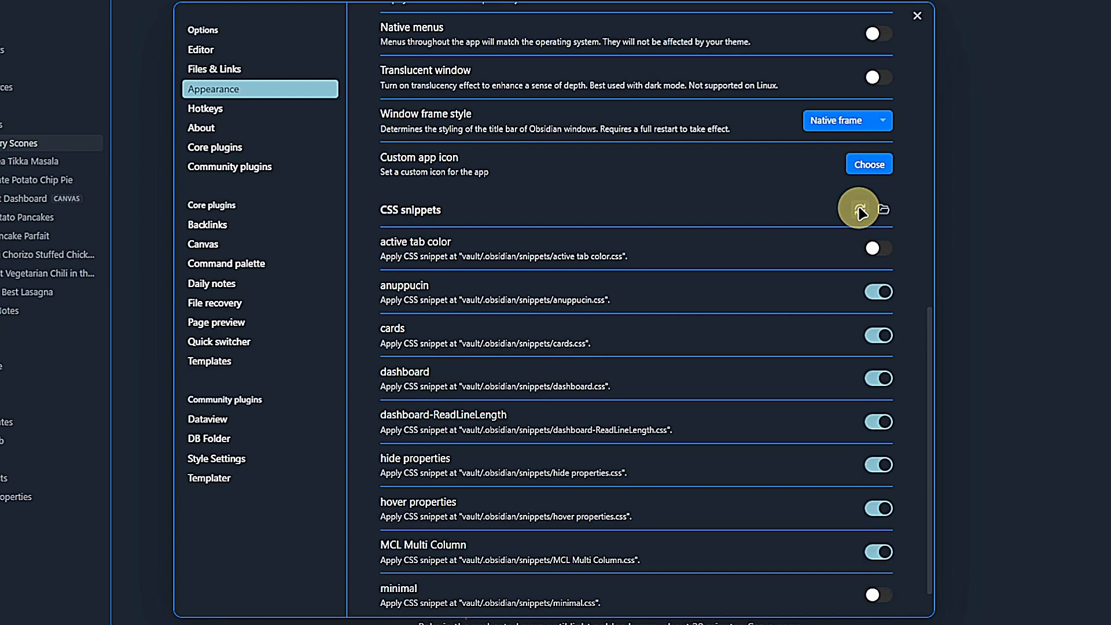
{"action": "left_click", "coordinate": [879, 247]}
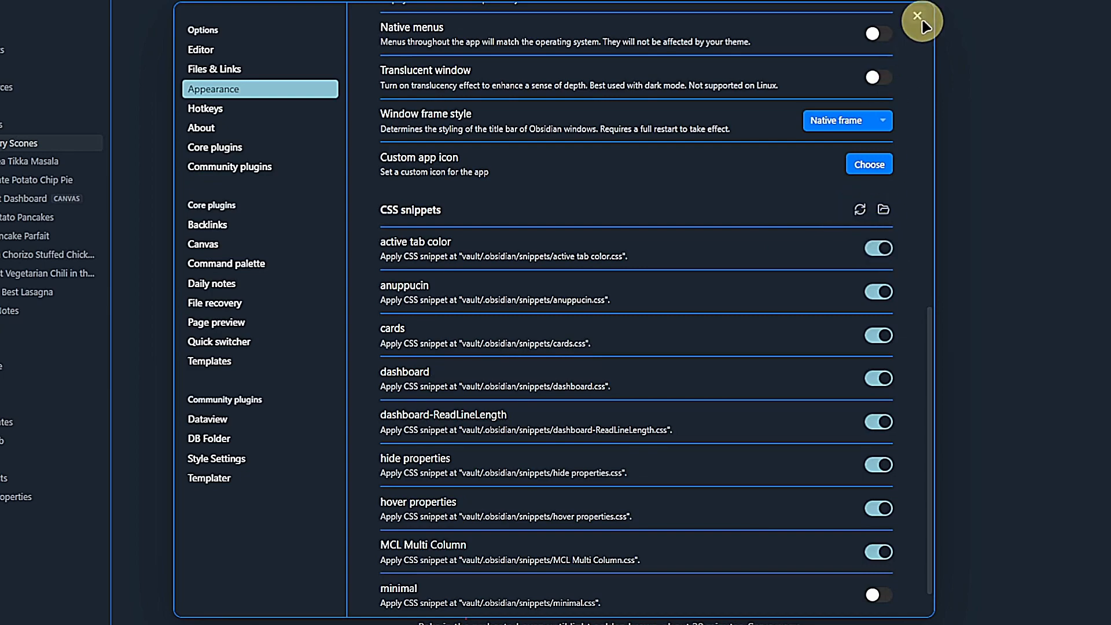
{"action": "left_click", "coordinate": [920, 15]}
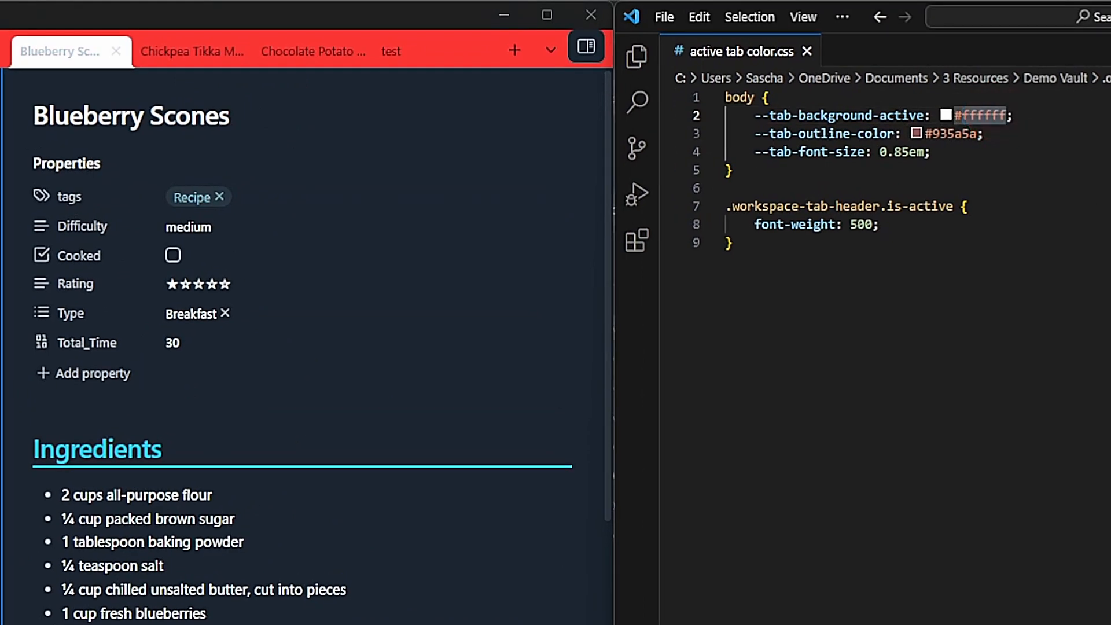
- Set the active tab background to #FFED68 and its font weight to 800
{"action": "type", "text": "#FFED68"}
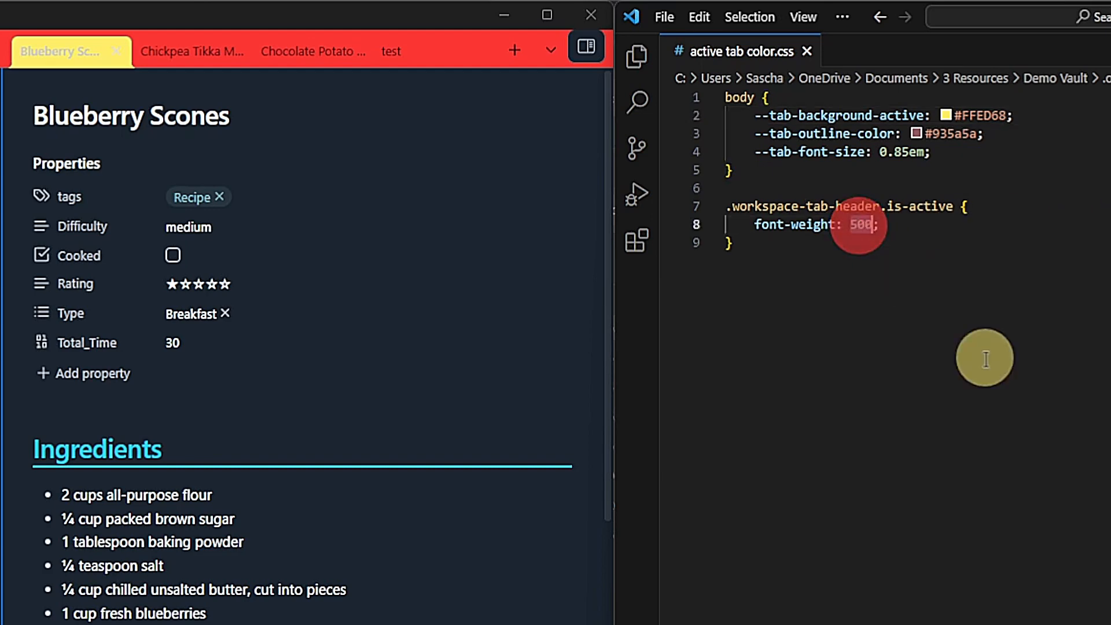
{"action": "type", "text": "800"}
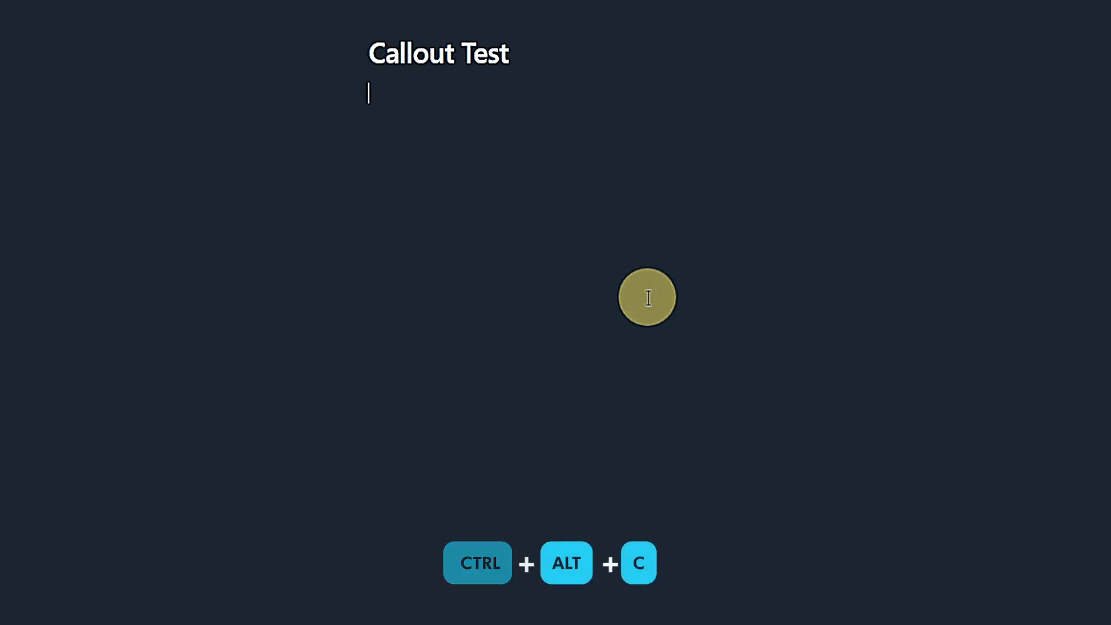
- Insert a callout via Ctrl+Alt+C with a chosen folding state and lorem ipsum content
{"action": "key", "text": "ctrl+alt+c"}
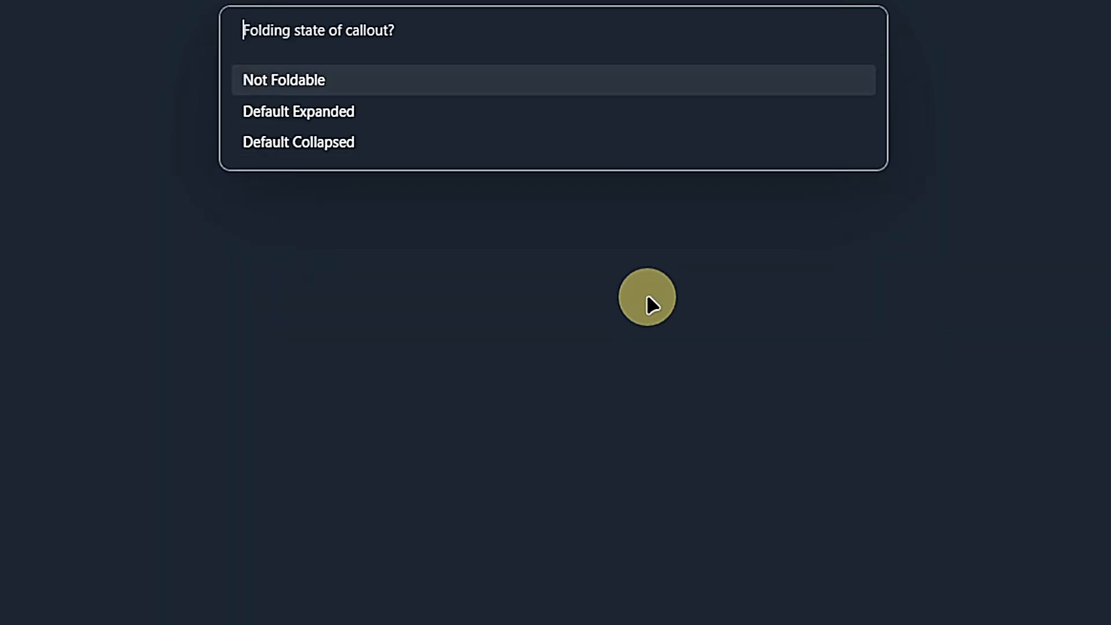
{"action": "left_click", "coordinate": [283, 80]}
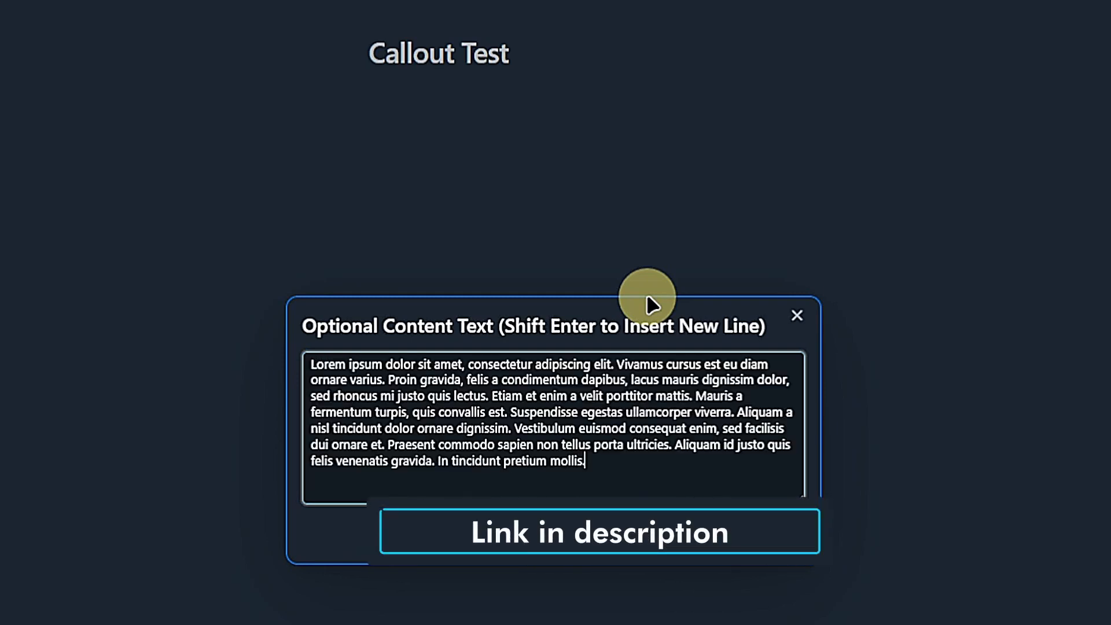
{"action": "left_click", "coordinate": [797, 314]}
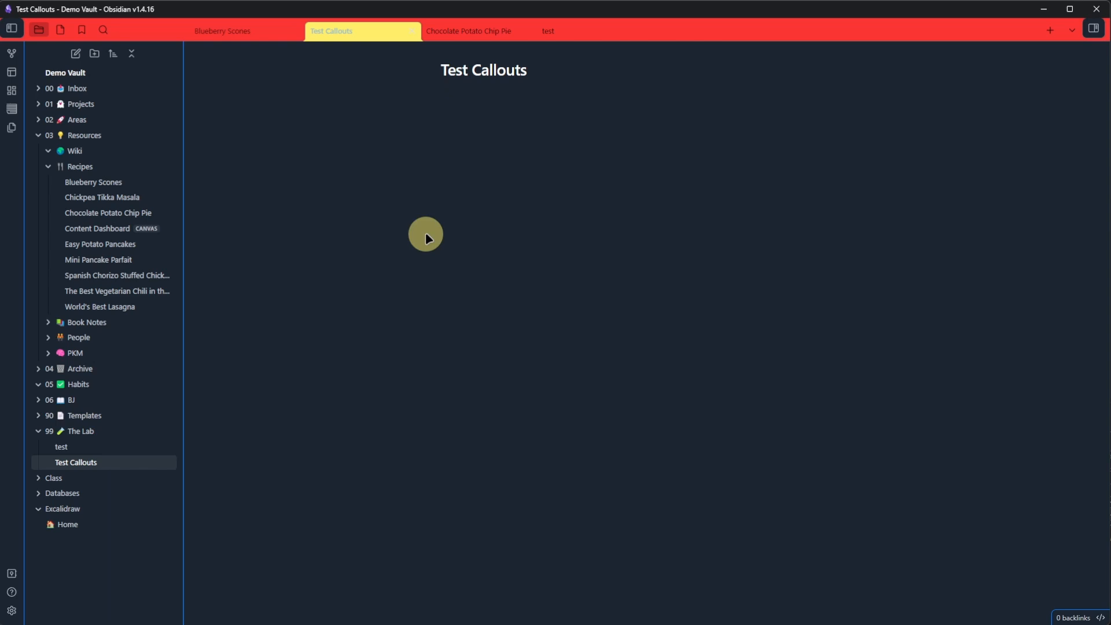
- Attempt the callout hotkey in the Test Callouts note before moving to Total Commander
{"action": "key", "text": "ctrl+alt"}
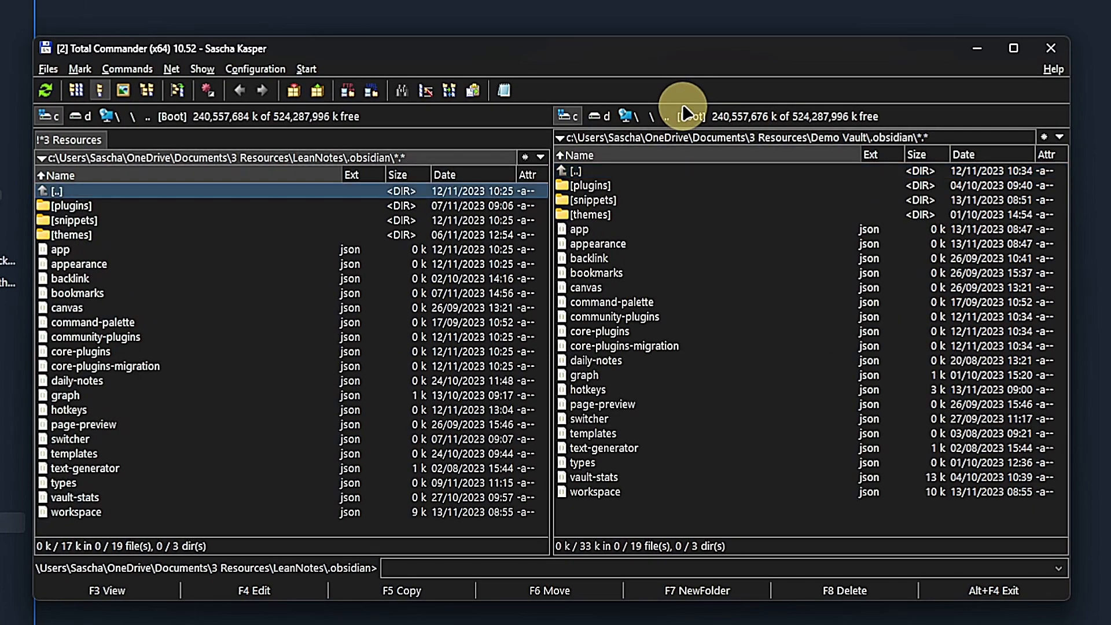
- Select hotkeys.json in the LeanNotes .obsidian pane for copying to Demo Vault
{"action": "left_click", "coordinate": [68, 410]}
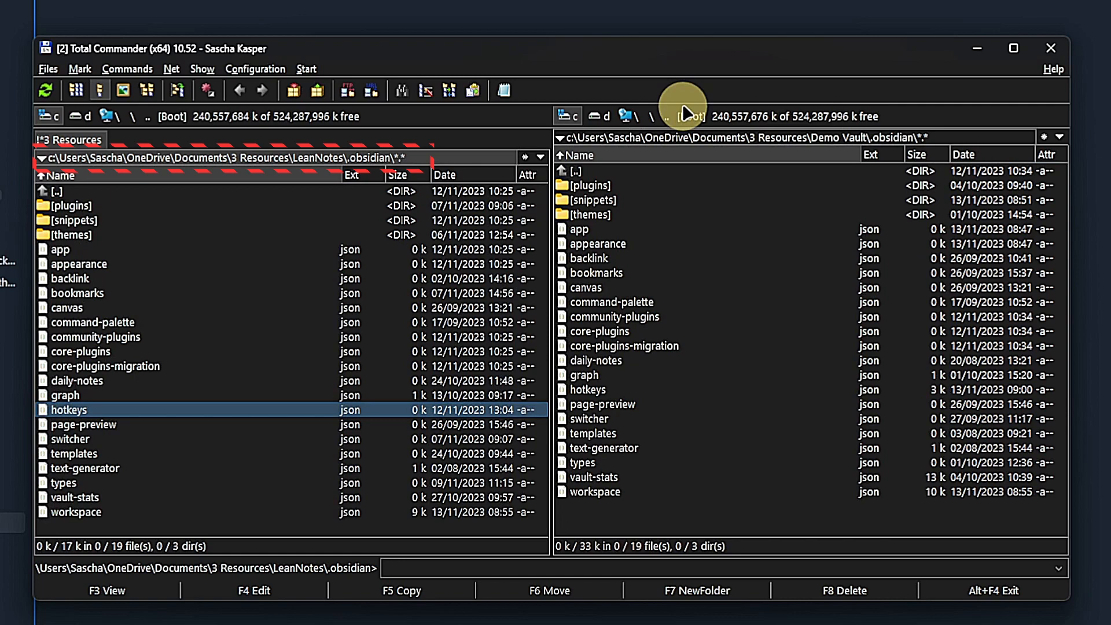
{"action": "mouse_move", "coordinate": [276, 340]}
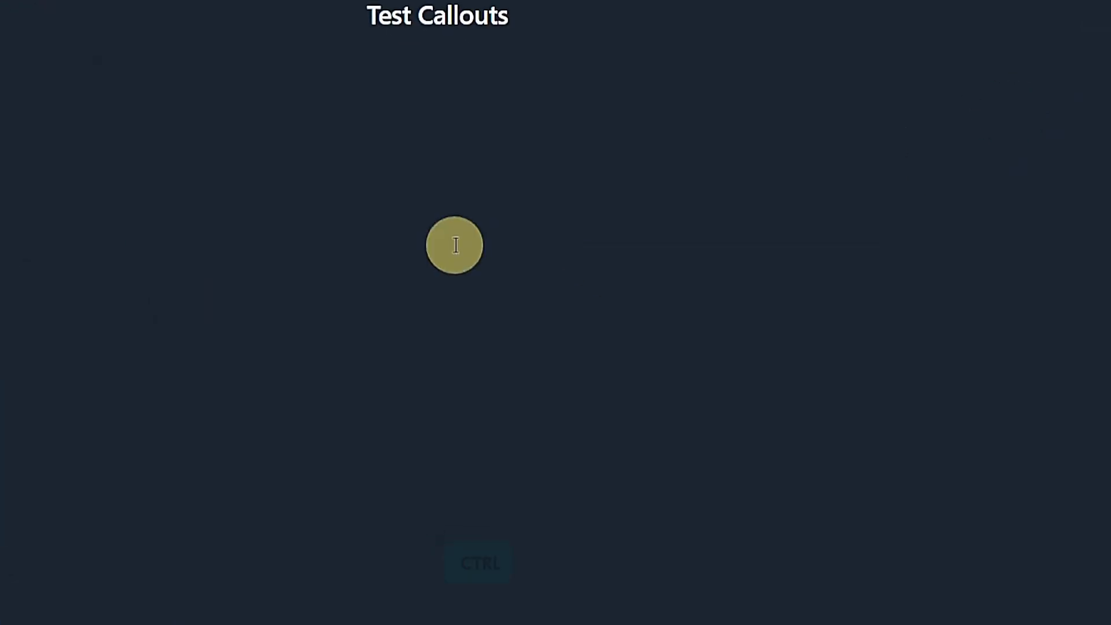
- Focus the Test Callouts note and submit a callout with placeholder content
{"action": "left_click", "coordinate": [454, 244]}
{"action": "type", "text": ".lipsu"}
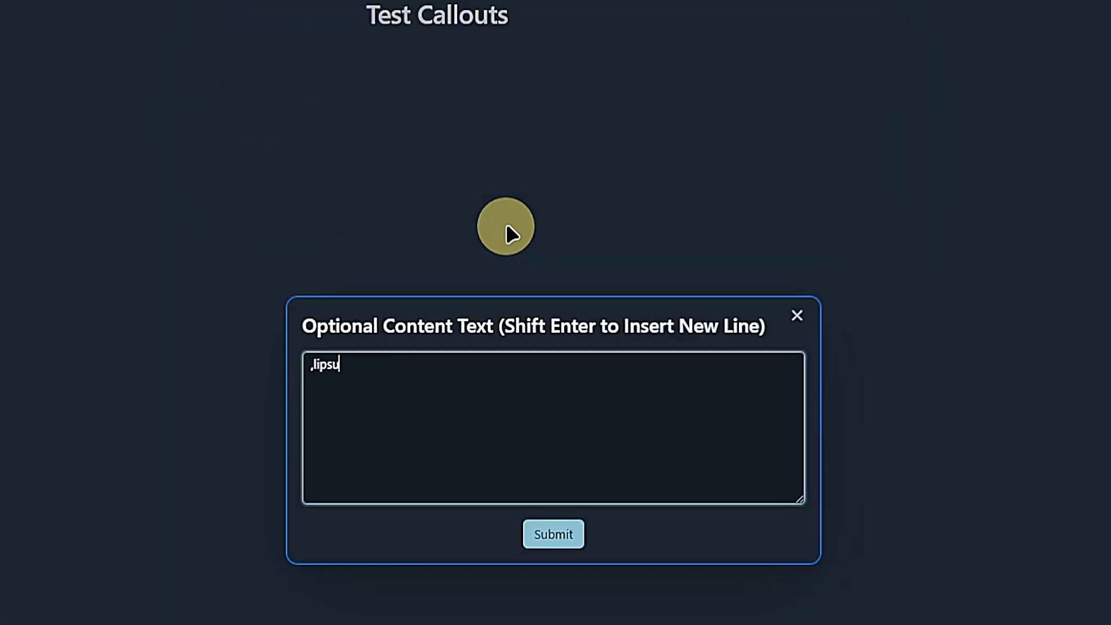
{"action": "left_click", "coordinate": [553, 534]}
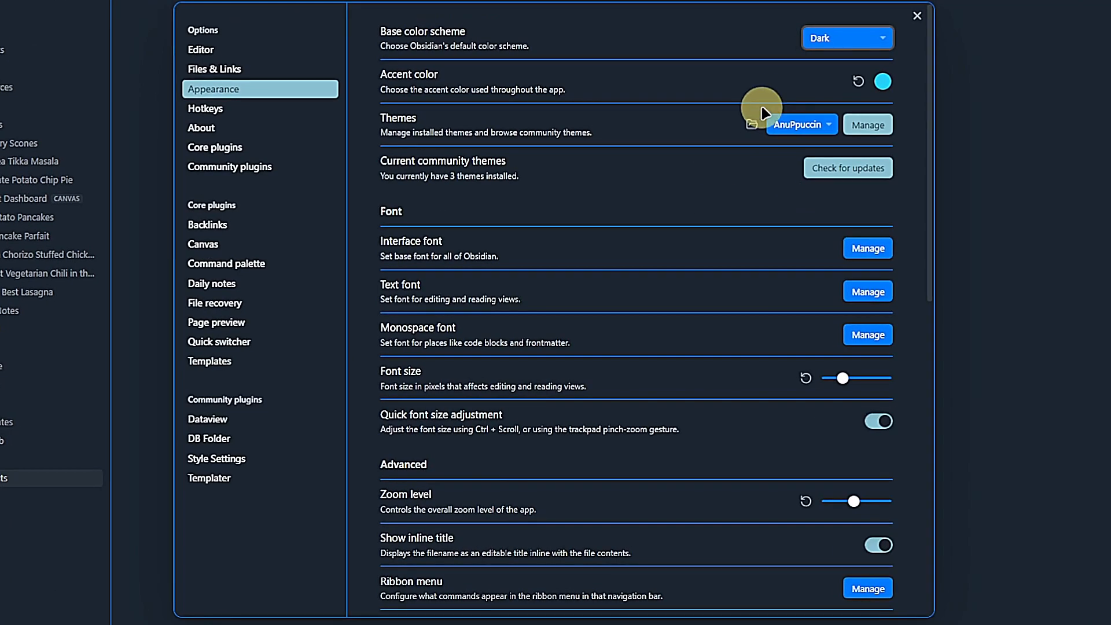
{"action": "left_click", "coordinate": [206, 108]}
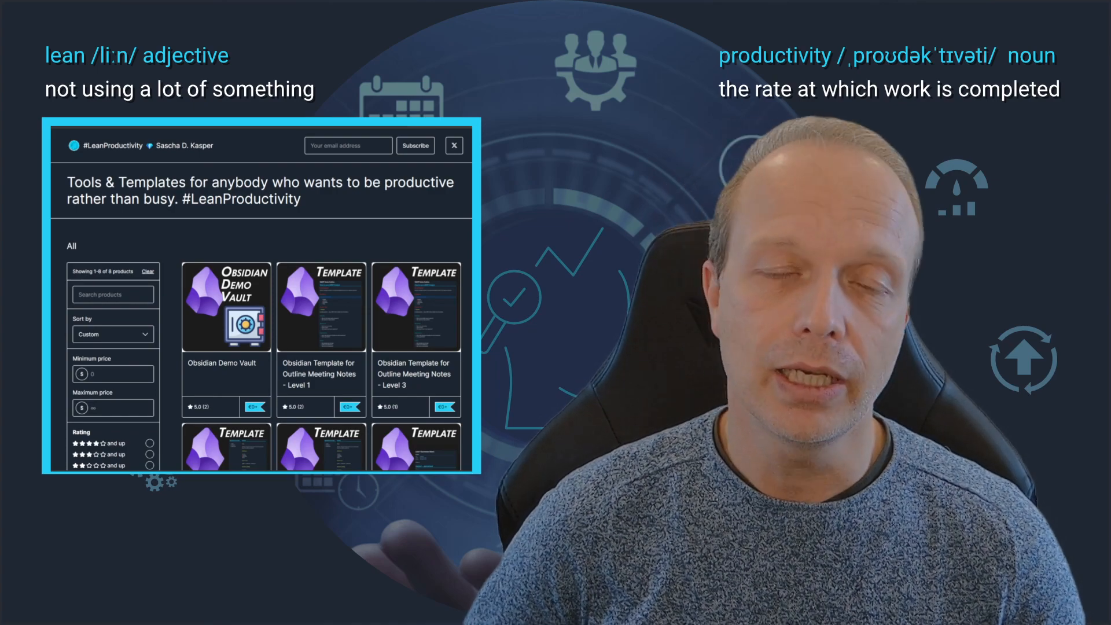
{"action": "scroll", "scroll_direction": "down", "scroll_amount": 3}
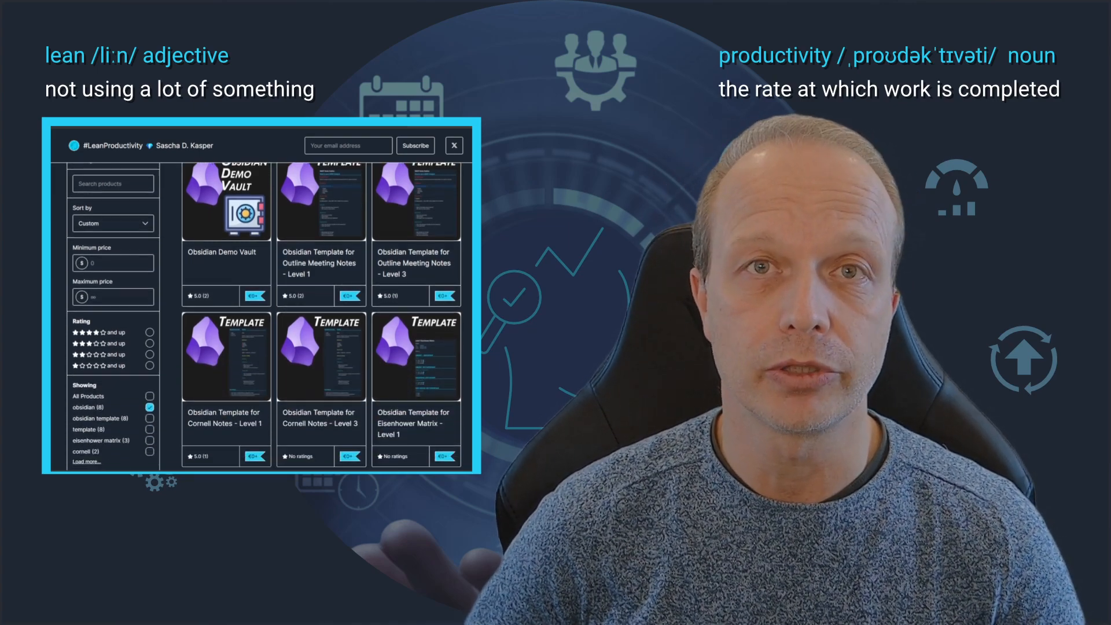
{"action": "scroll", "scroll_direction": "down", "scroll_amount": 3}
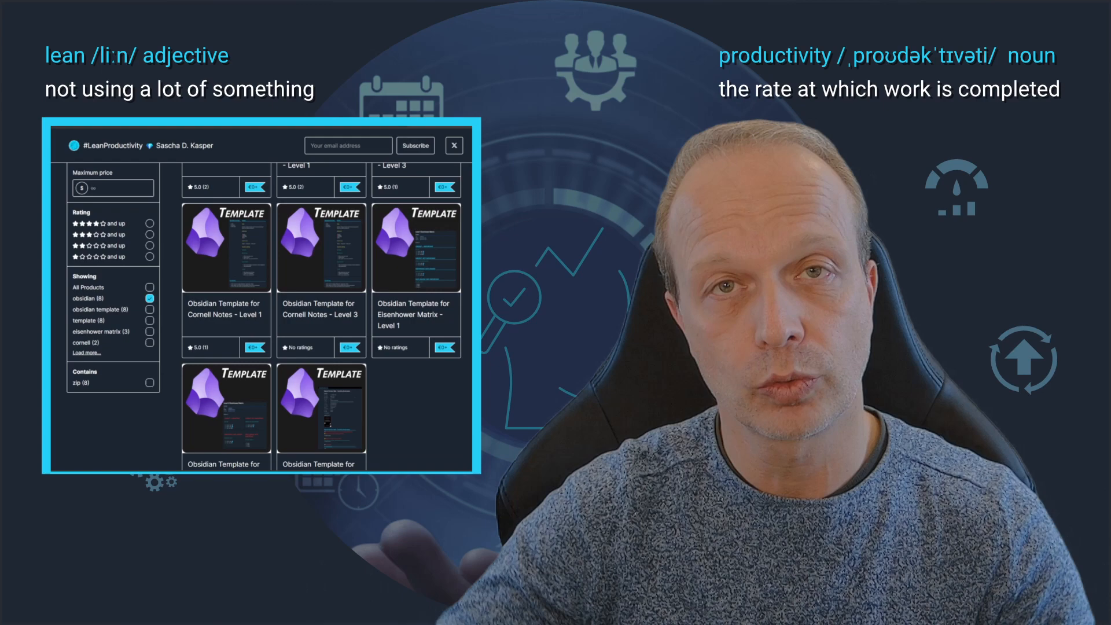
{"action": "scroll", "scroll_direction": "down", "scroll_amount": 3}
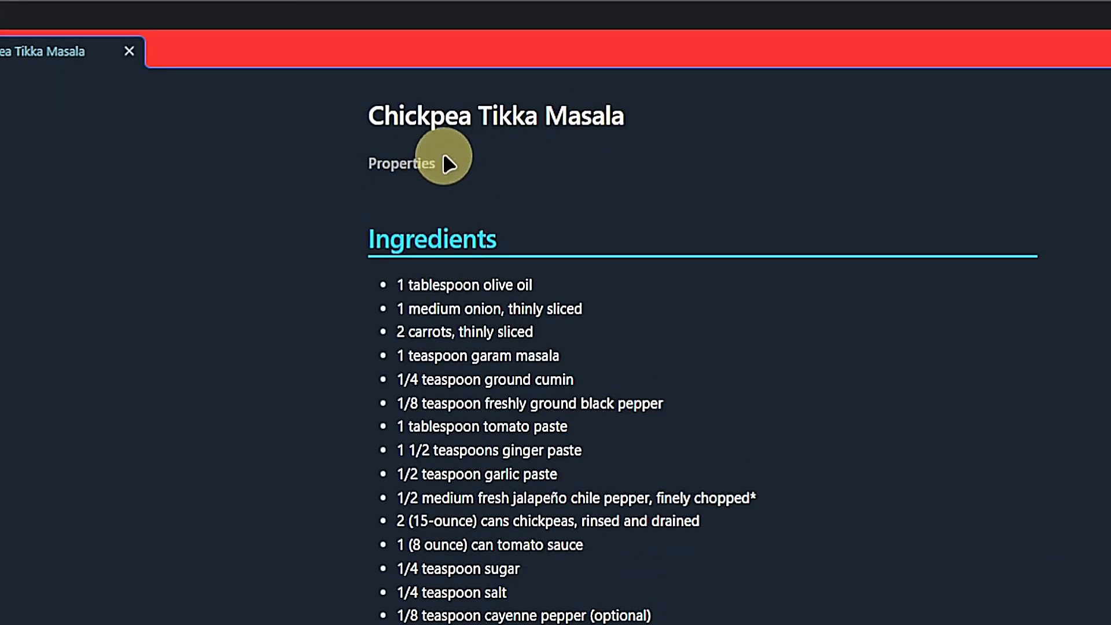
- Enter 'medium' as a frontmatter value in the Test Hide Properties note
{"action": "type", "text": "medium"}
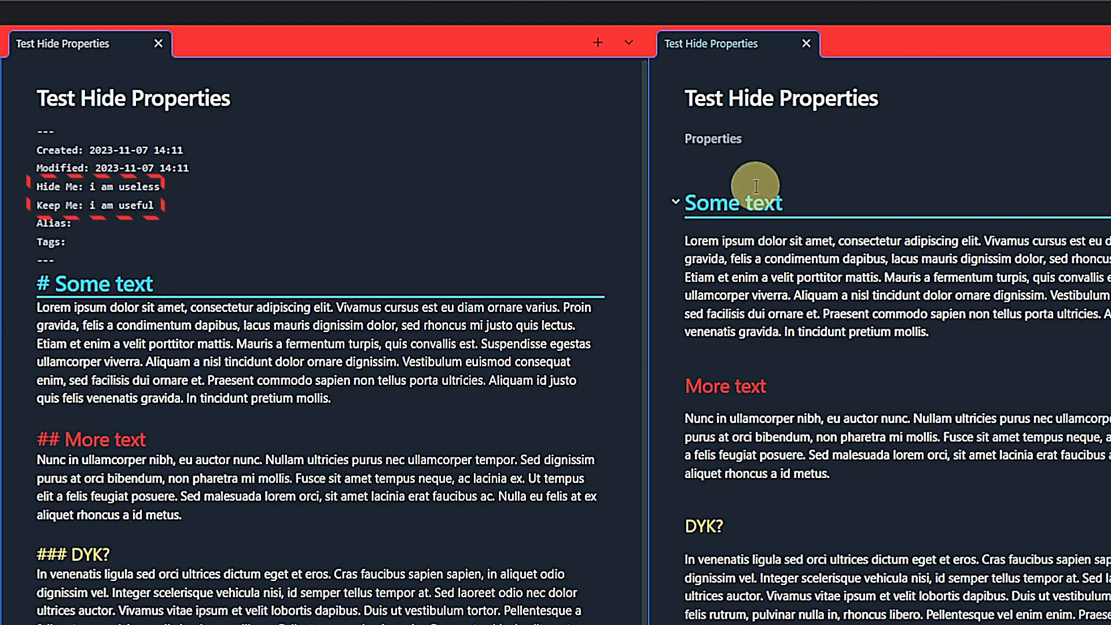
- From Settings > Appearance, open the vault's CSS snippets folder in File Explorer
{"action": "left_click", "coordinate": [674, 201]}
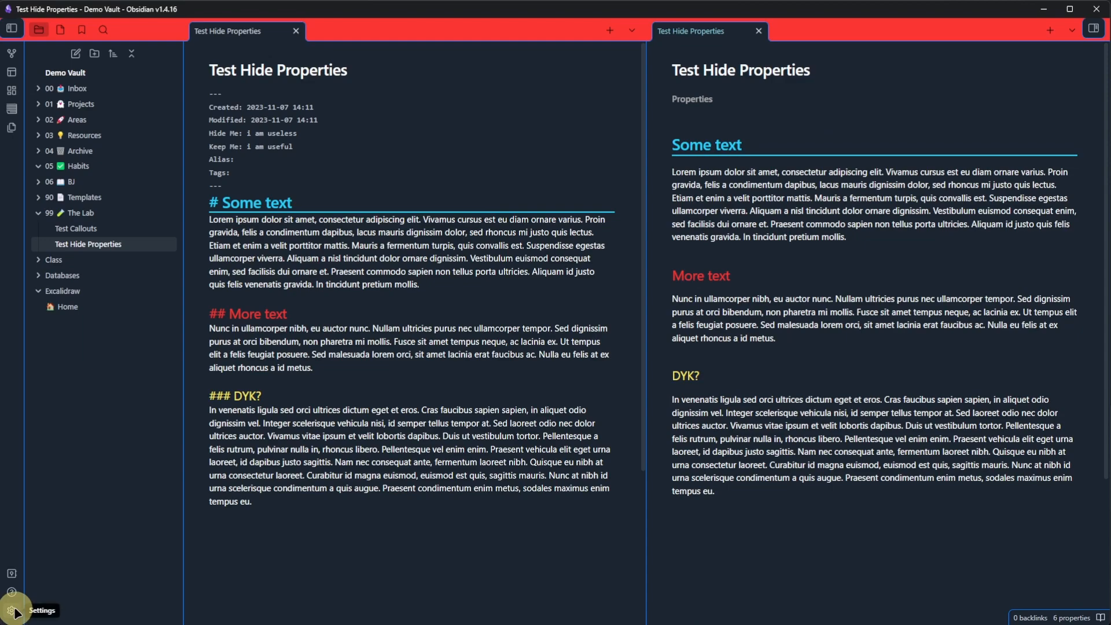
{"action": "left_click", "coordinate": [12, 610]}
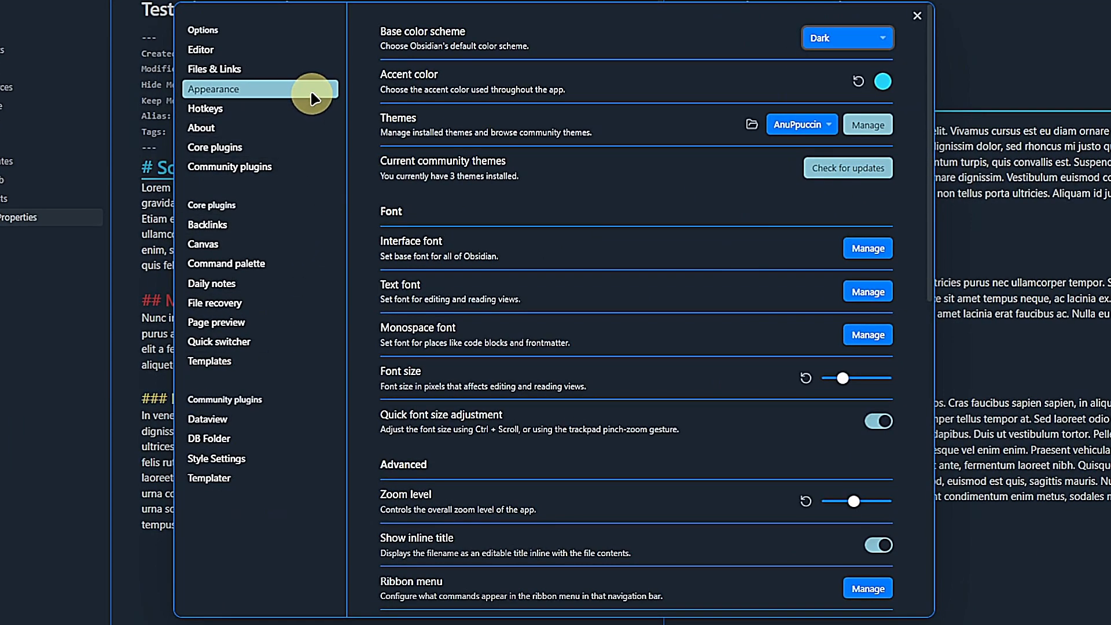
{"action": "scroll", "scroll_direction": "down", "scroll_amount": 3}
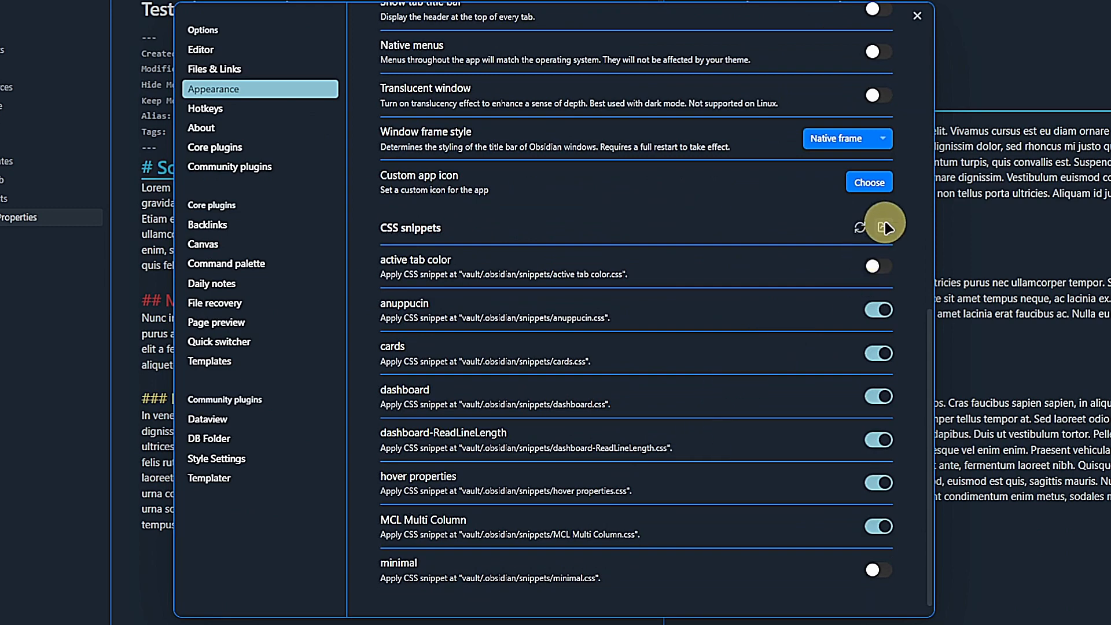
{"action": "left_click", "coordinate": [882, 228]}
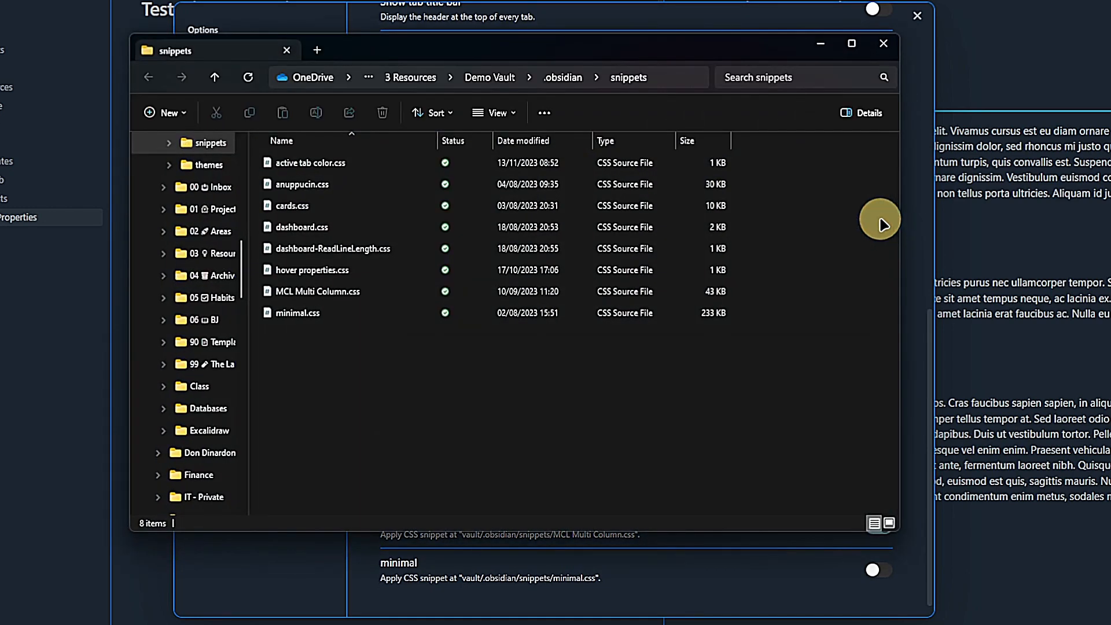
- Create a new text document in the snippets folder for 'hide properties.css'
{"action": "right_click", "coordinate": [879, 220]}
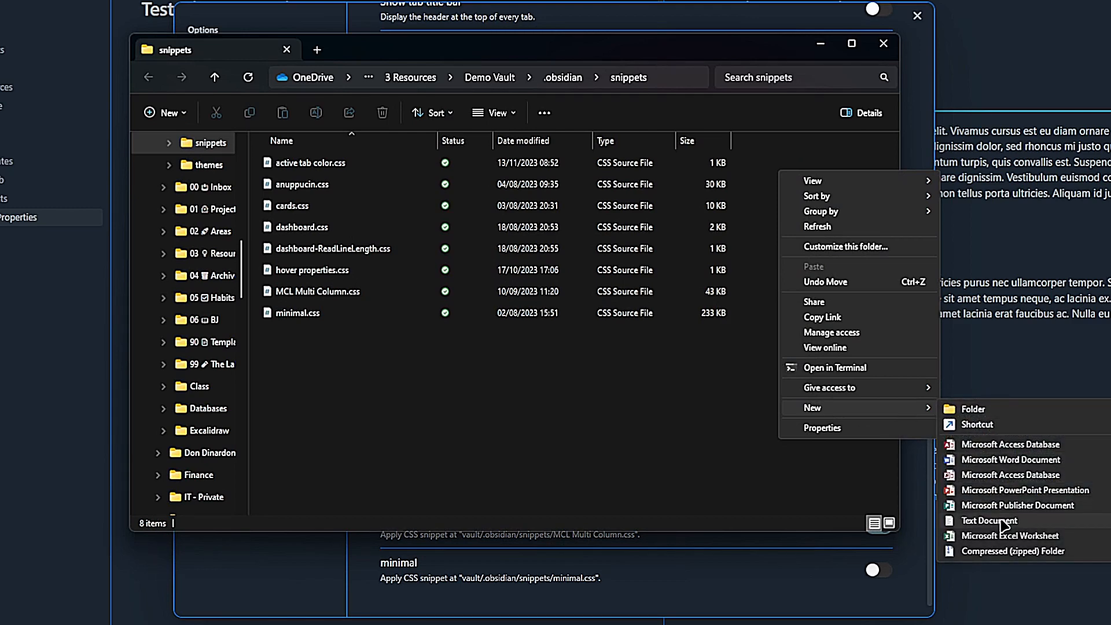
{"action": "left_click", "coordinate": [989, 521]}
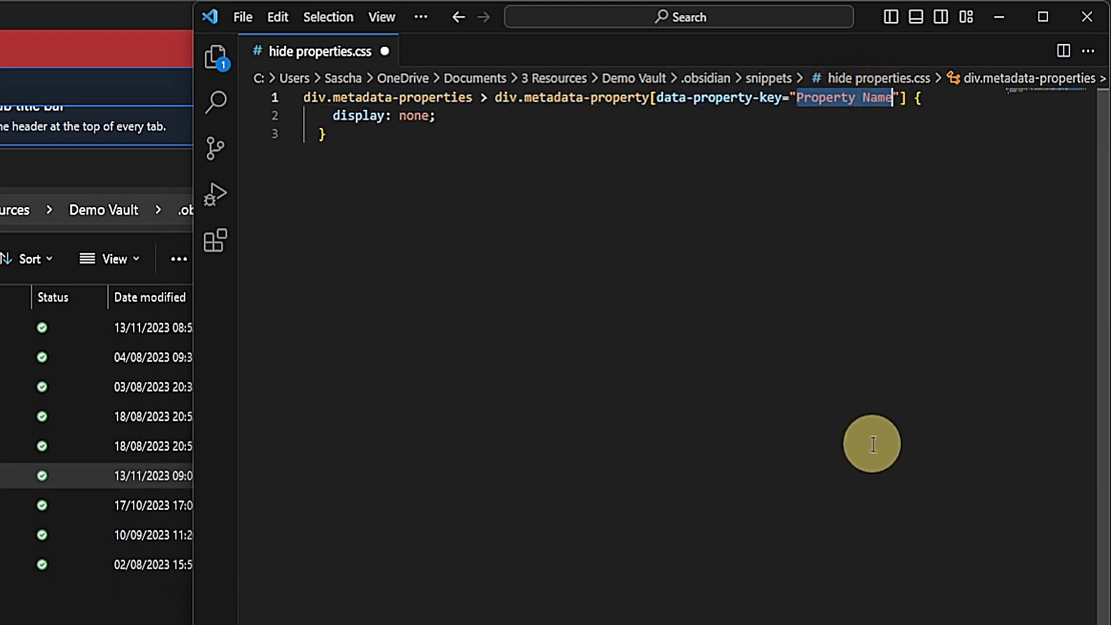
- Replace the rule's placeholder property name with Hide Me so the snippet hides that property
{"action": "type", "text": "Hide M"}
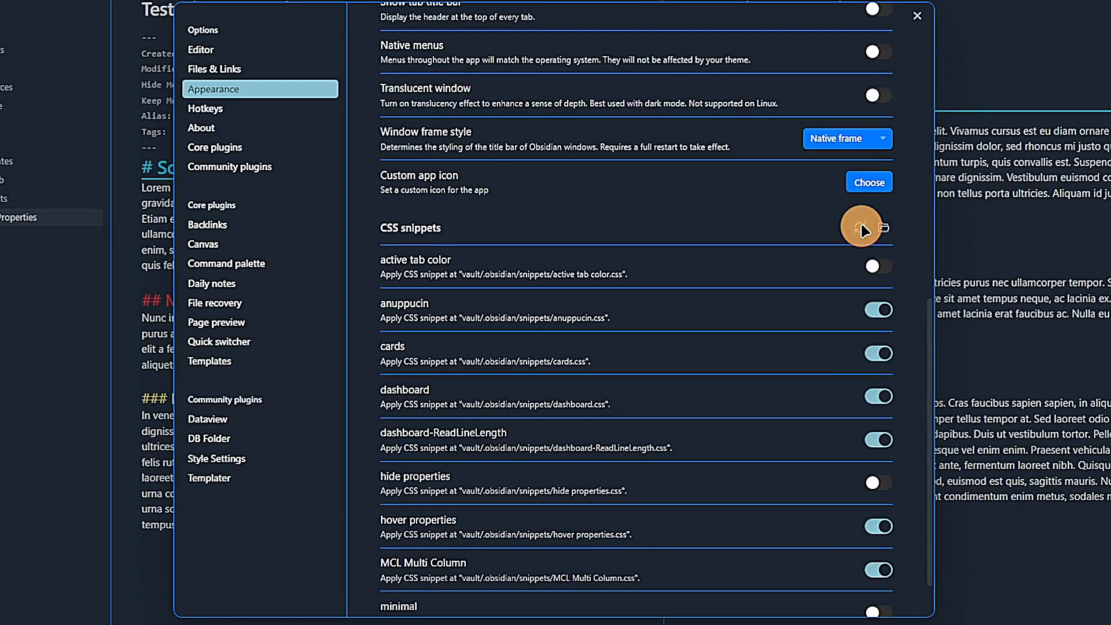
{"action": "mouse_move", "coordinate": [820, 493]}
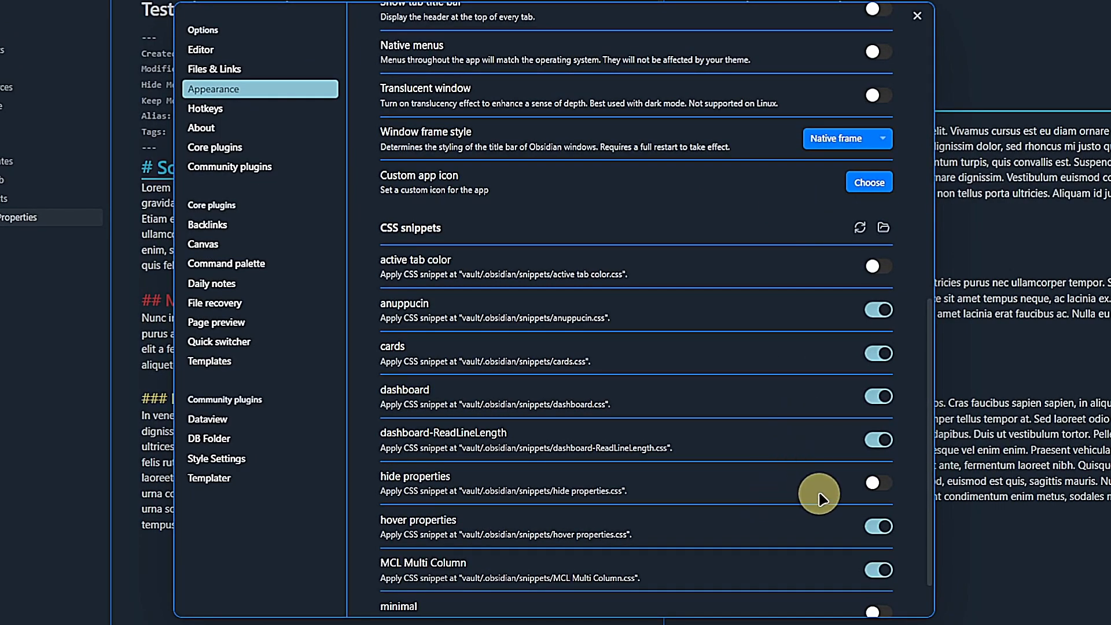
- Enable the hide properties snippet, leave Settings, and open the Test File Properties note
{"action": "left_click", "coordinate": [879, 482]}
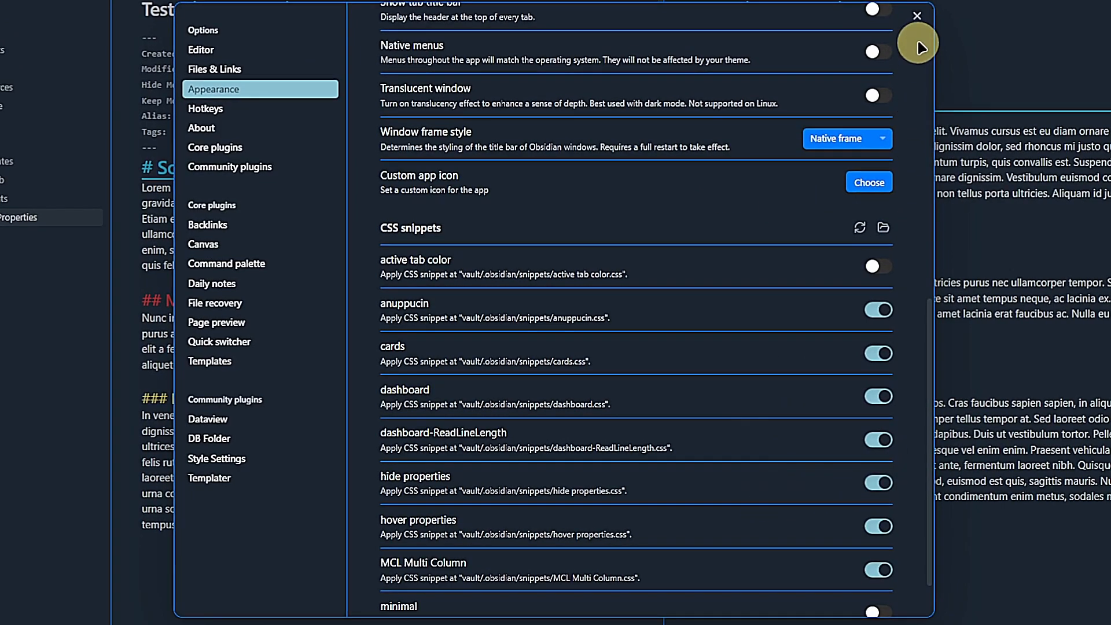
{"action": "left_click", "coordinate": [916, 15]}
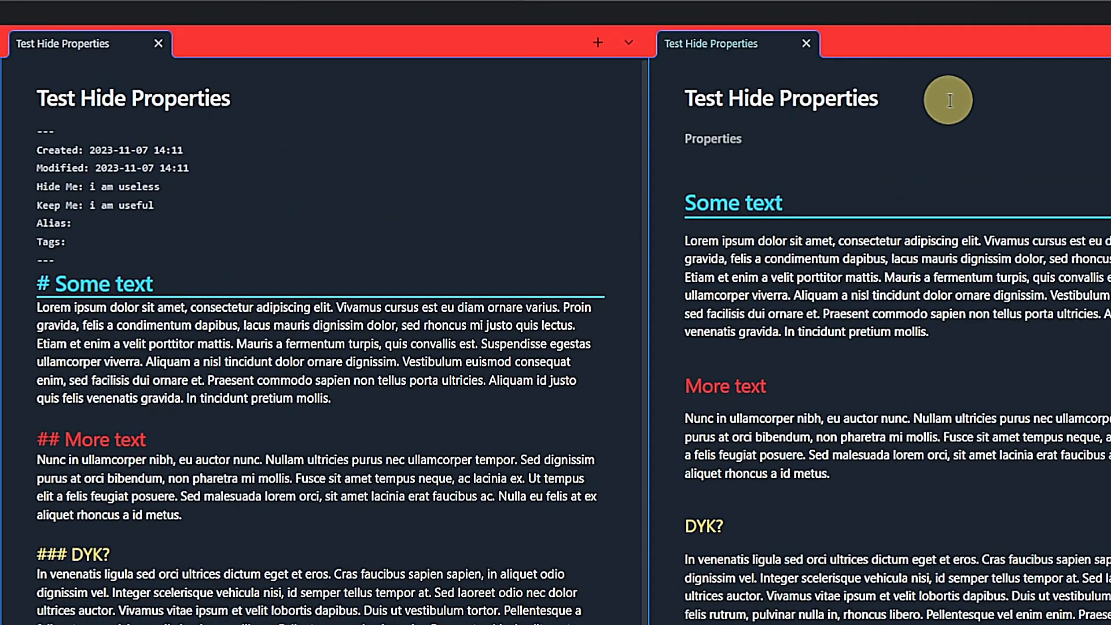
{"action": "left_click", "coordinate": [713, 138]}
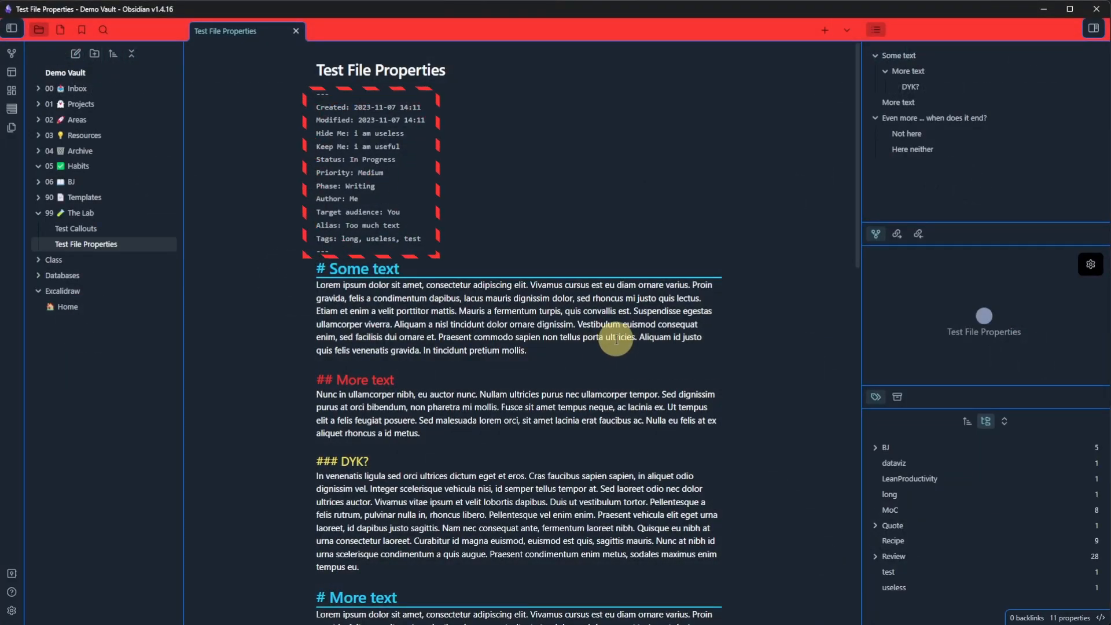
- End the note with a '# I have more to say' heading and three lipsum placeholder paragraphs
{"action": "scroll", "scroll_direction": "down", "scroll_amount": 3}
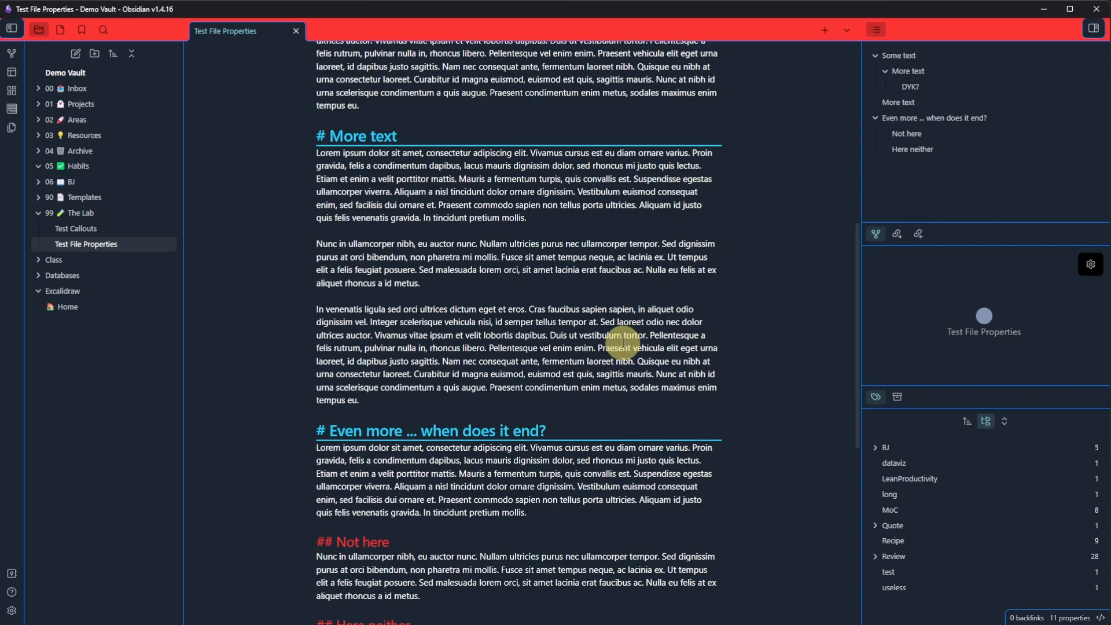
{"action": "scroll", "scroll_direction": "down", "scroll_amount": 3}
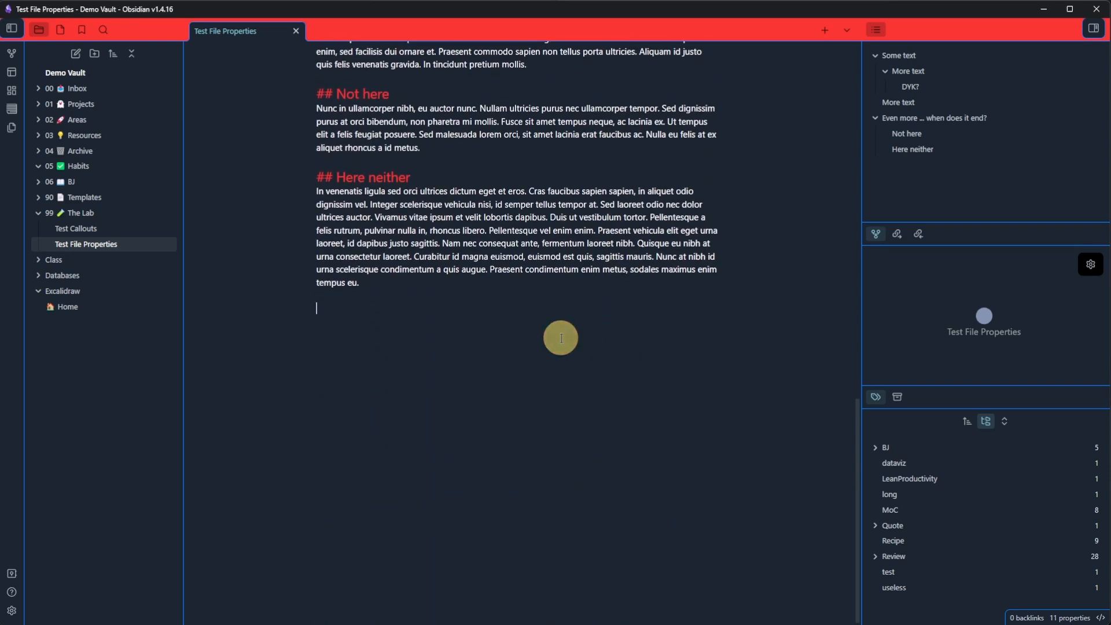
{"action": "type", "text": "#"}
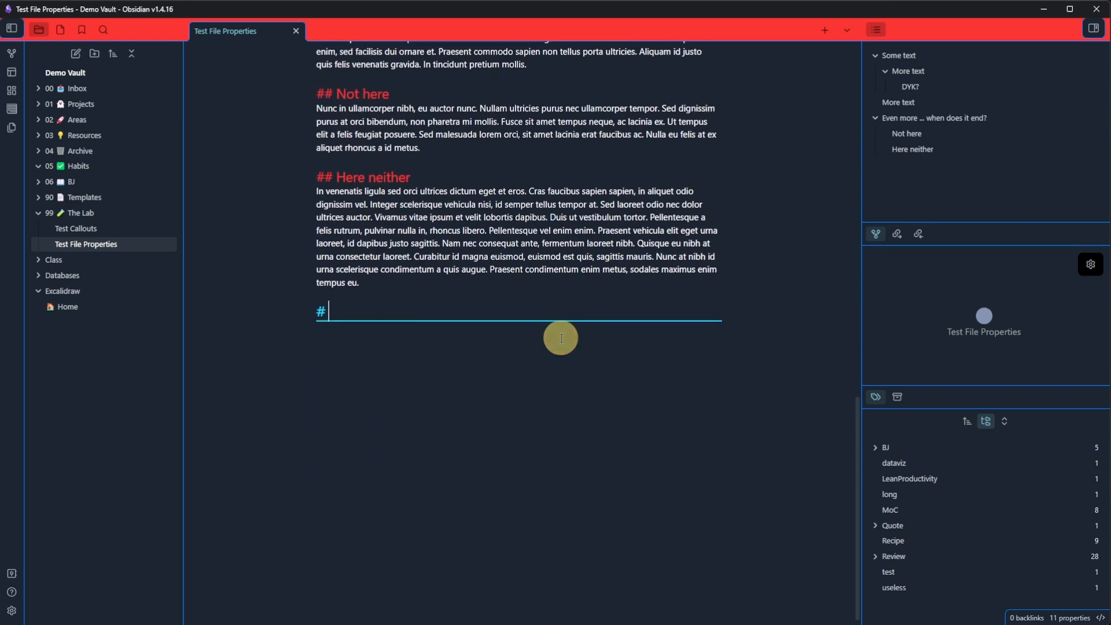
{"action": "type", "text": "I have more to say"}
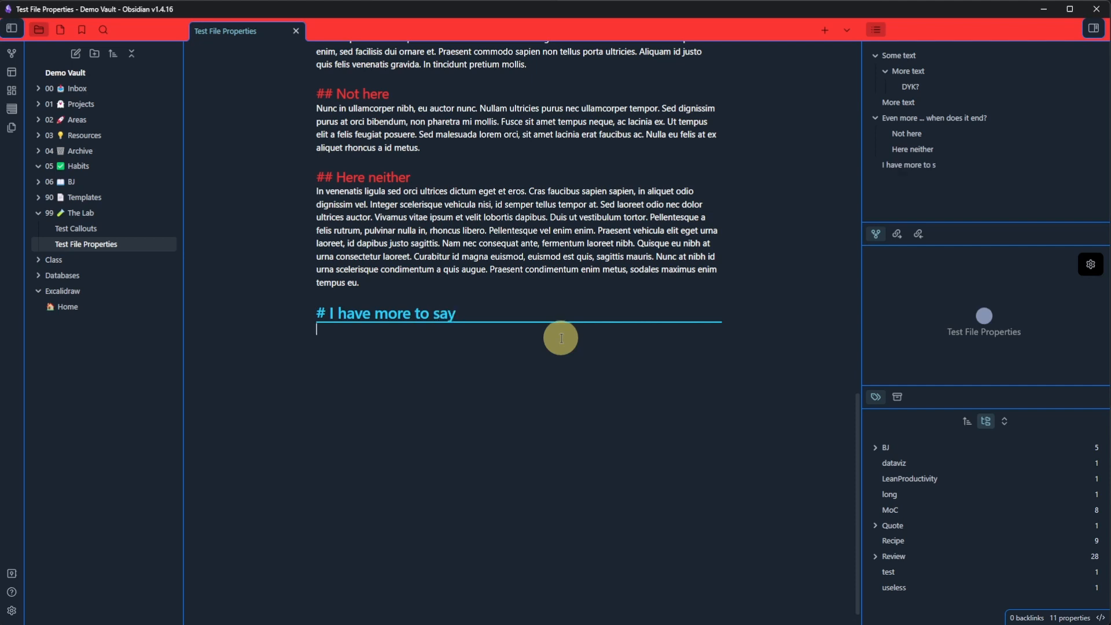
{"action": "type", "text": ",lipsum 3"}
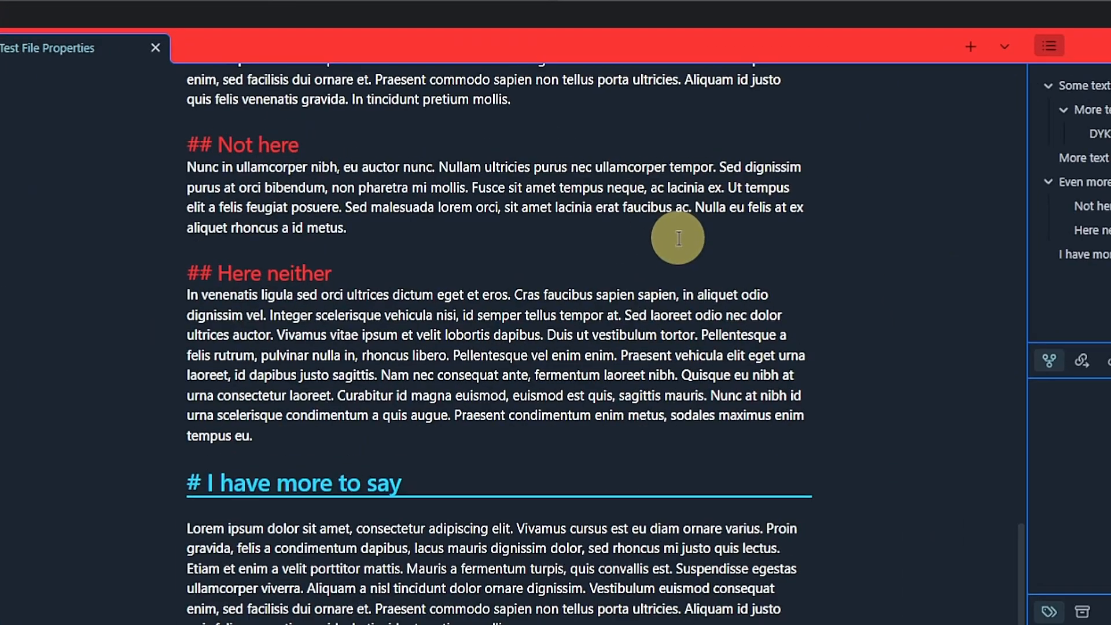
- Search the command palette for the file properties command
{"action": "type", "text": "propert"}
{"action": "type", "text": "Feedback"}
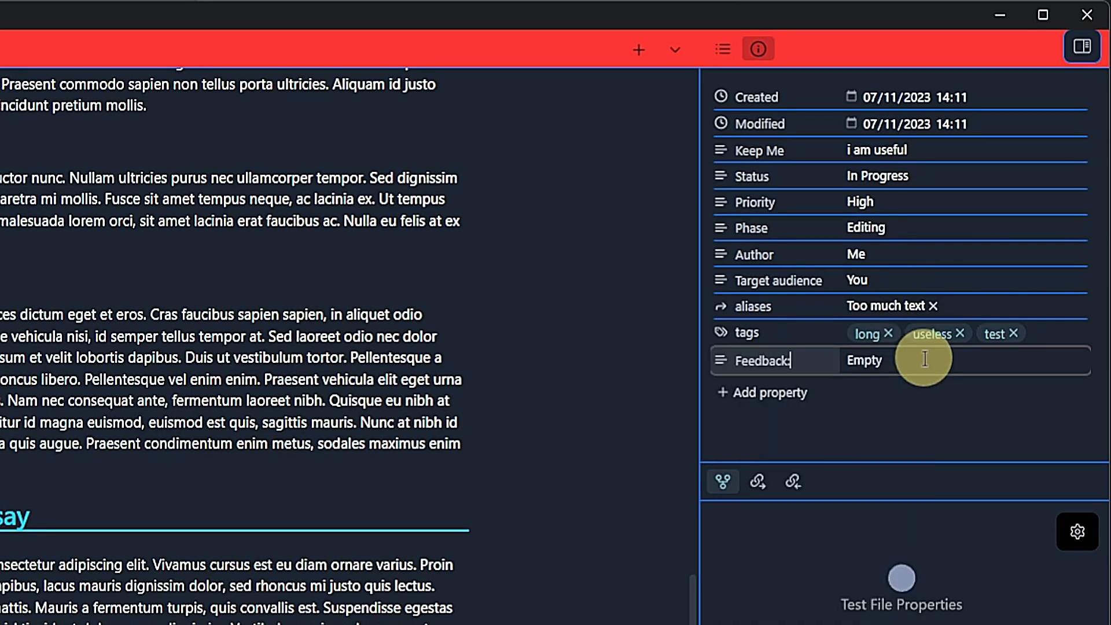
- Set the new Feedback property in the sidebar to the value Requested
{"action": "type", "text": "Requested"}
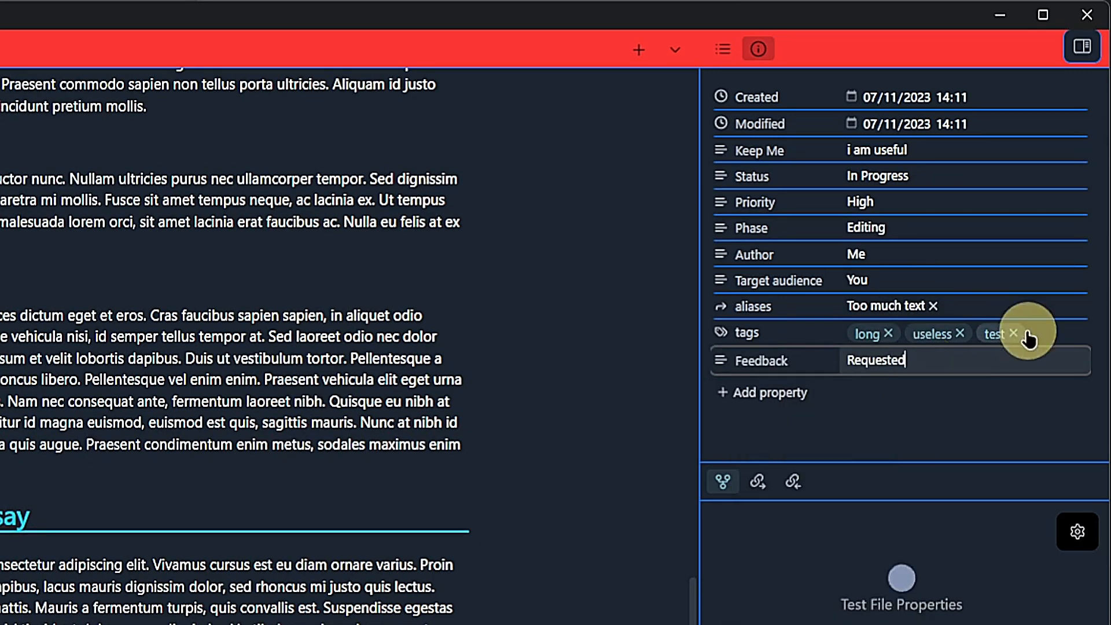